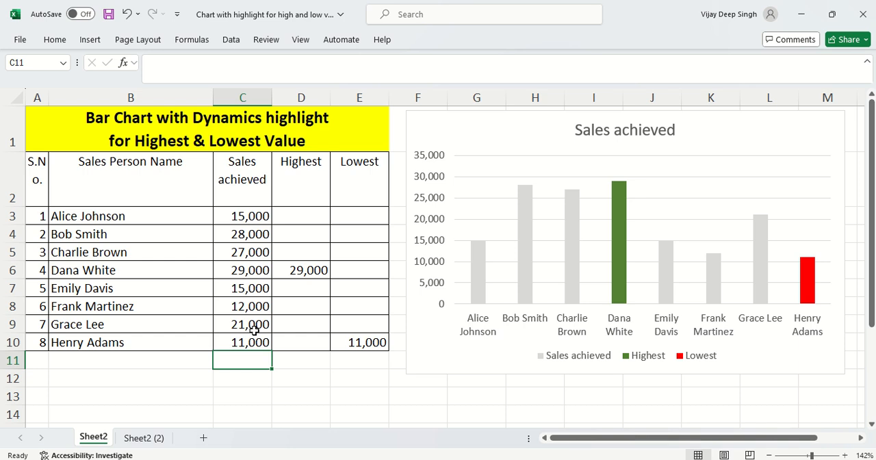
mouse_move(200, 300)
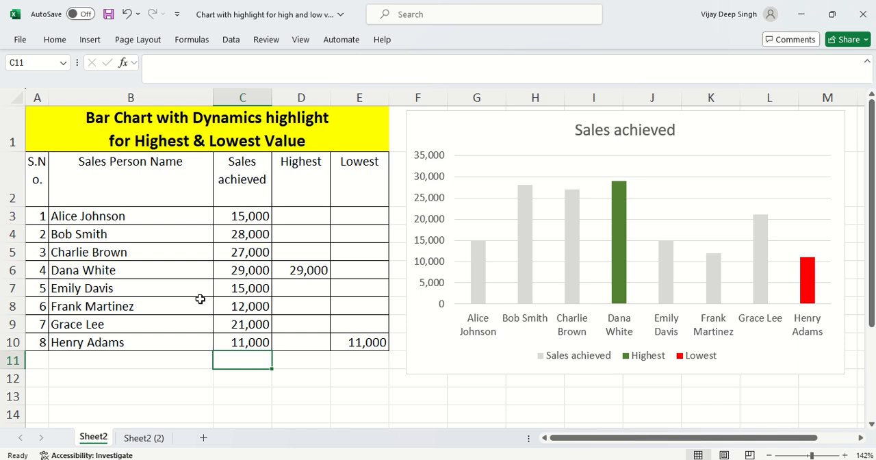
Change Bob Smith's sales figure to 30000 to show how the chart responds
click(242, 234)
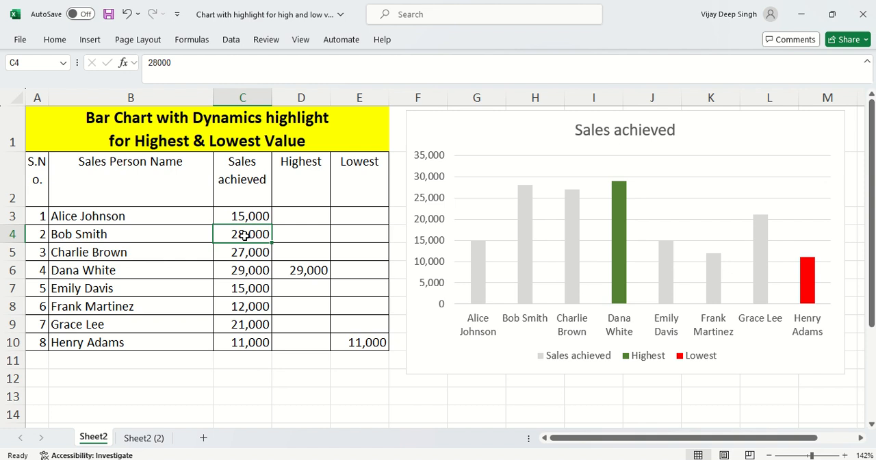
text(30000)
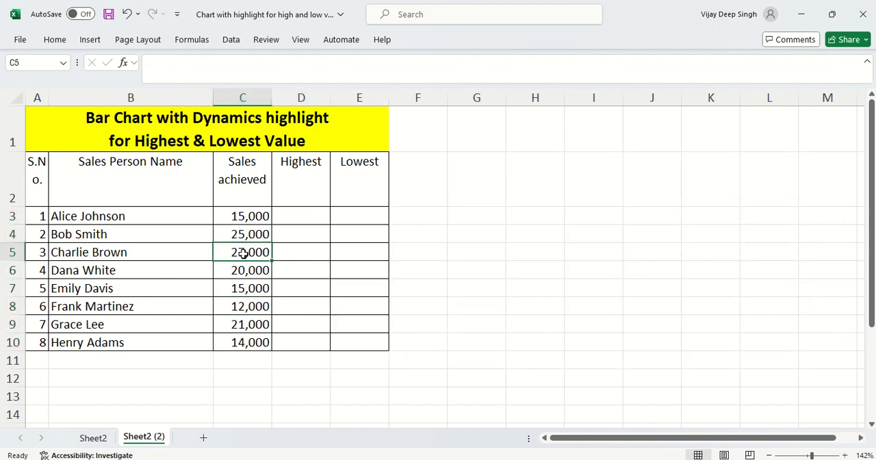
Start the D3 formula with MAX($C$3:$C$10) over all eight sales figures
click(243, 216)
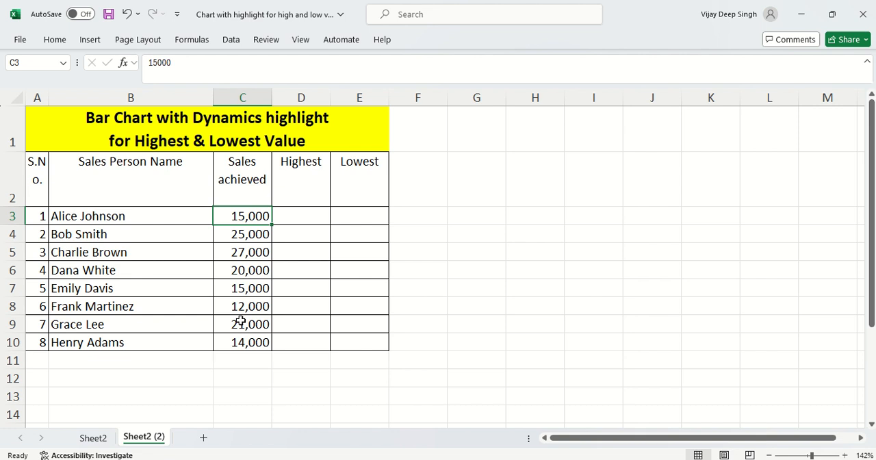
click(301, 215)
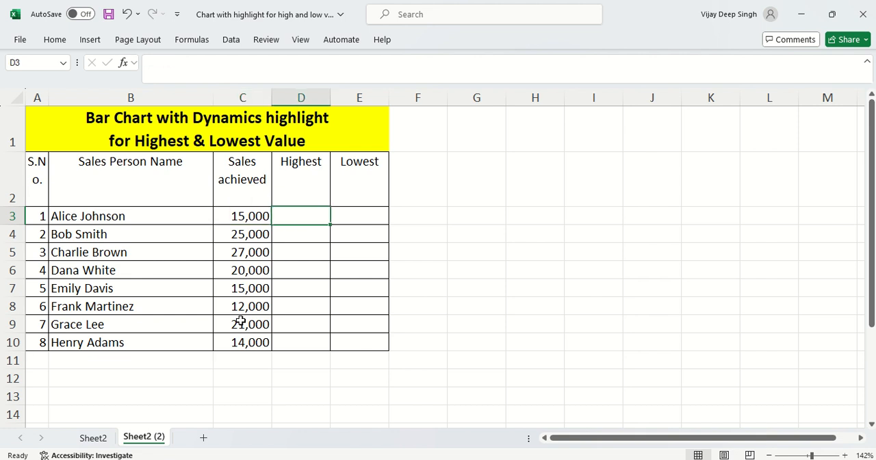
text(=)
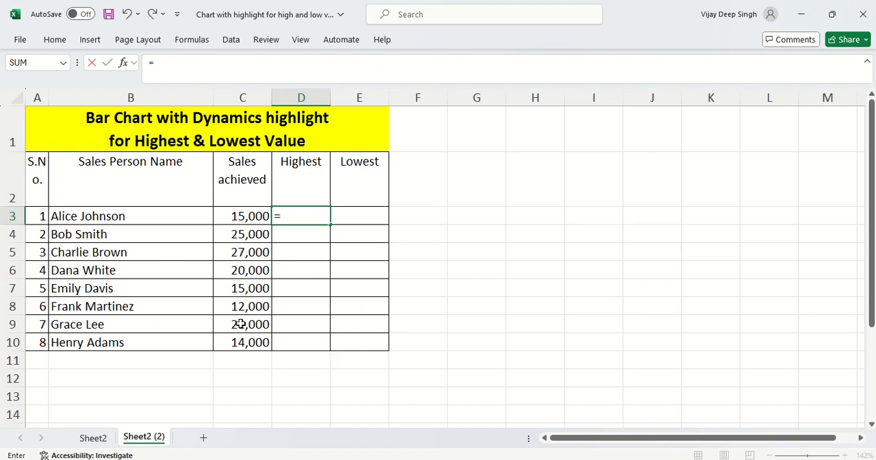
text(MAX()
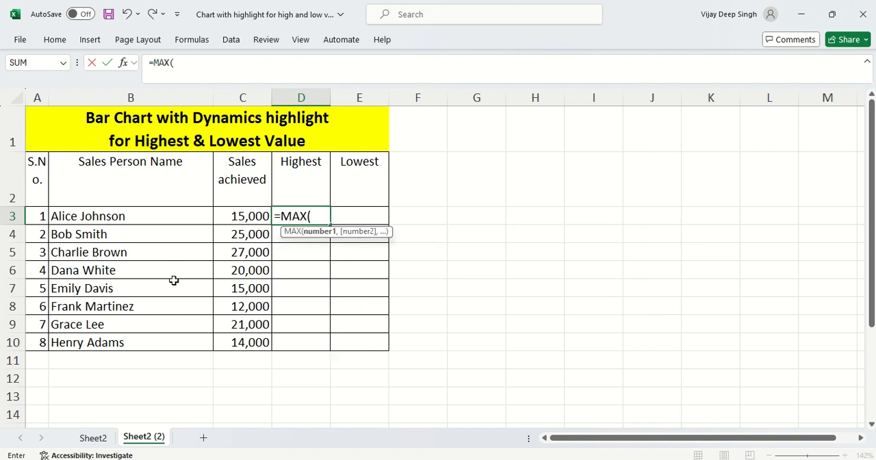
drag(242, 215, 243, 342)
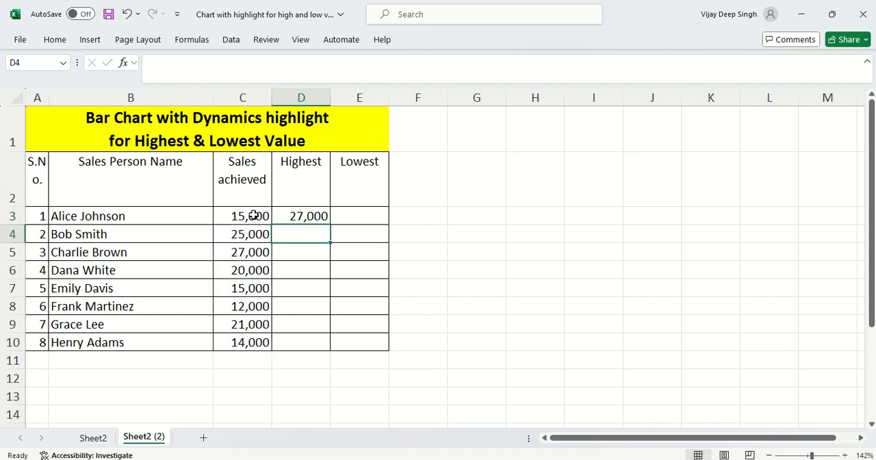
click(243, 252)
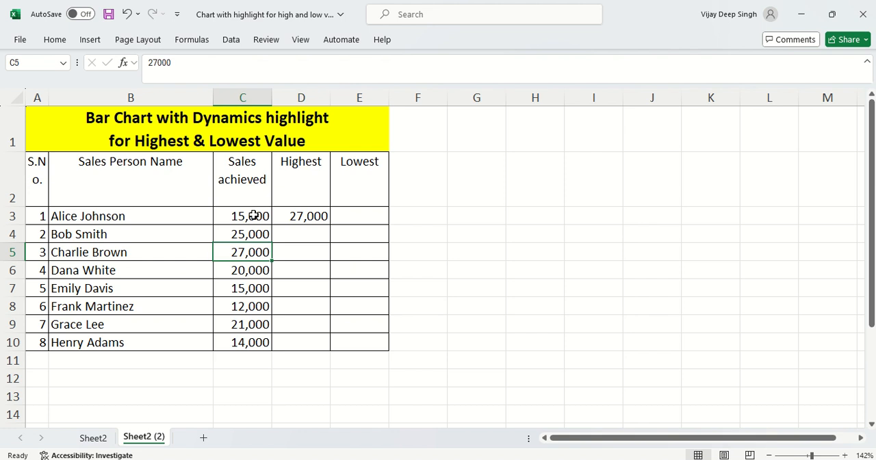
click(243, 324)
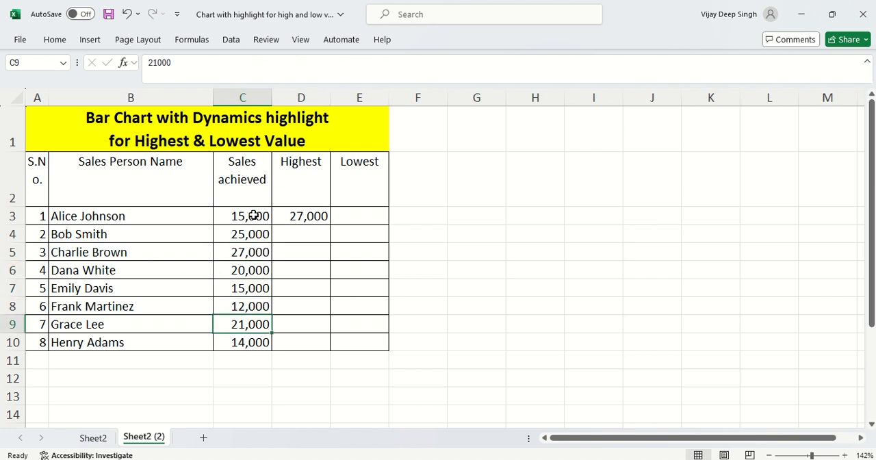
text(=MAX($C$3:$C$10))
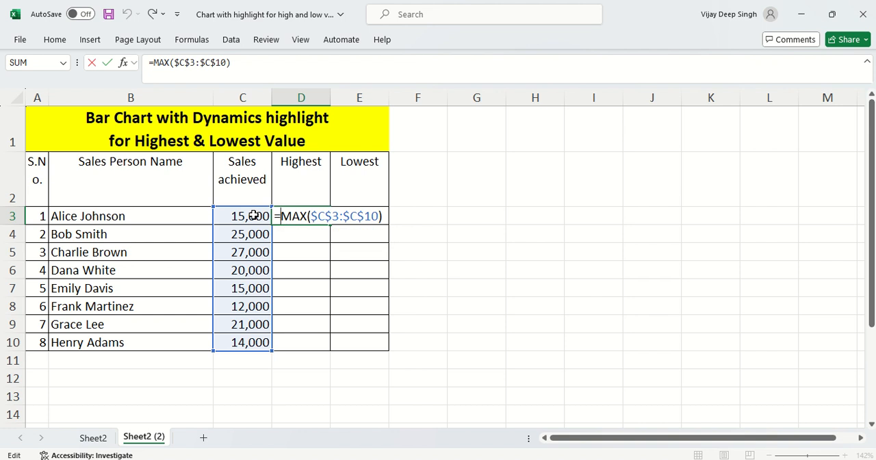
Complete D3 as =IF(C3=MAX($C$3:$C$10),C3,"") and copy it down to D10
text(IF(C3)
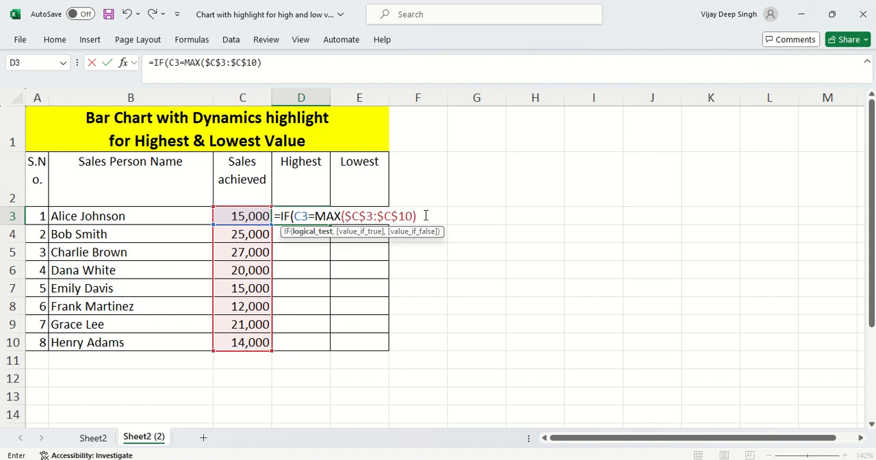
text(,)
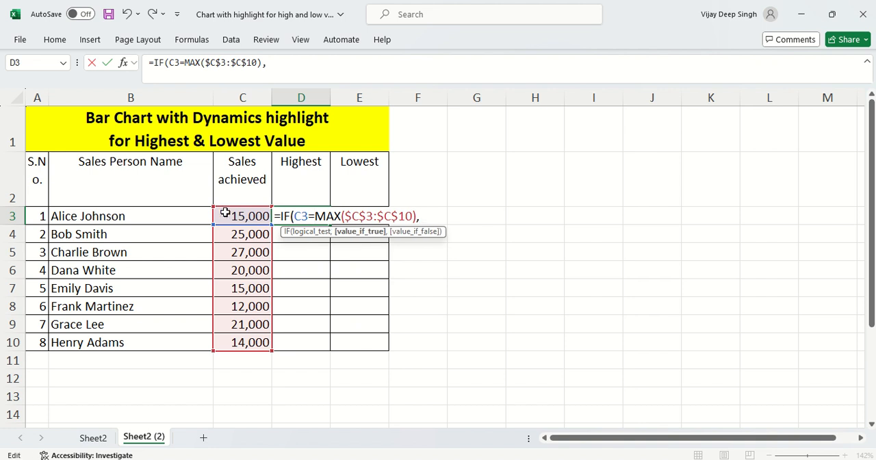
click(242, 215)
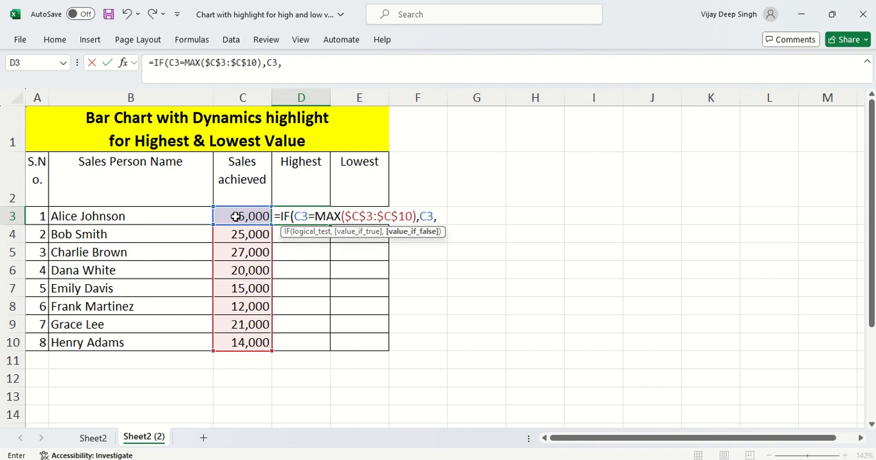
text(""))
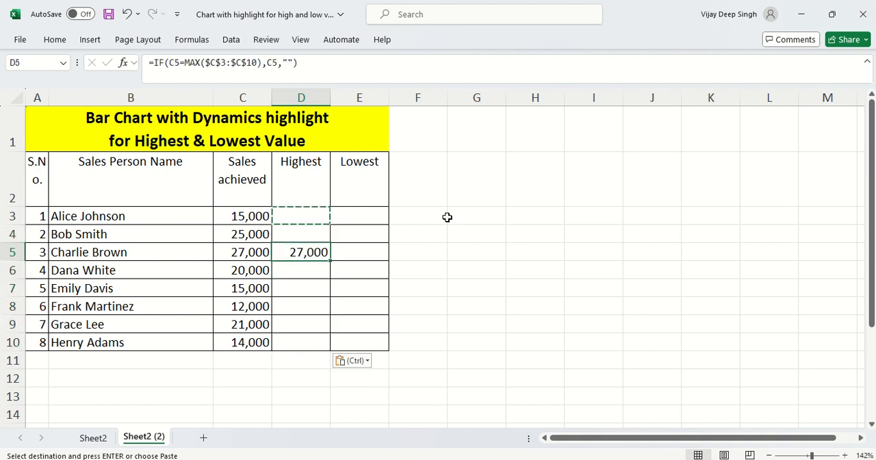
text(300)
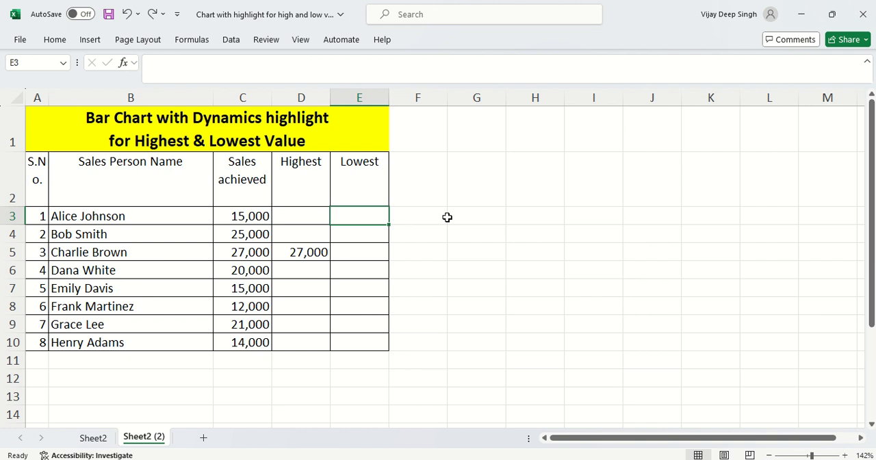
Enter =IF(C3=MIN($C$3:$C$10),C3,"") in E3, with an absolute range, and fill it to E10
text(=MIN)
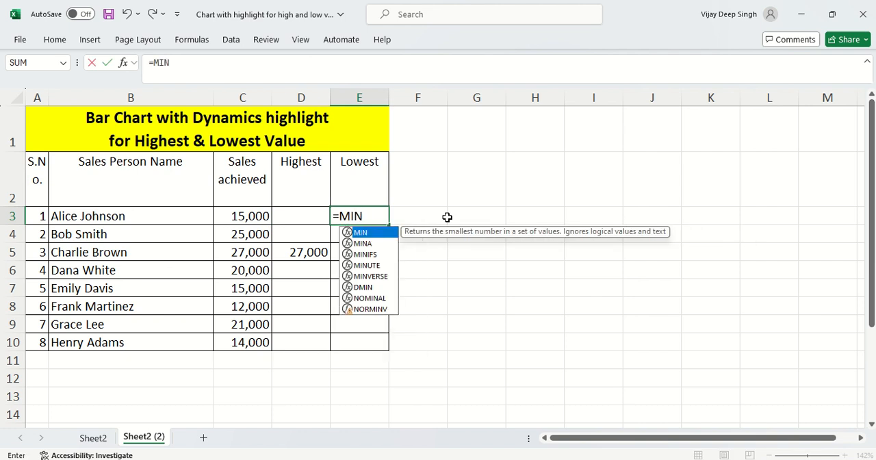
drag(243, 216, 243, 343)
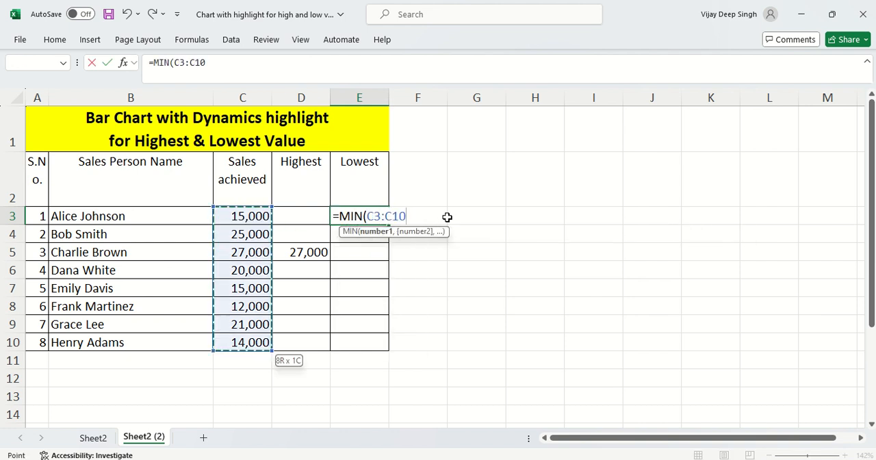
key(f4)
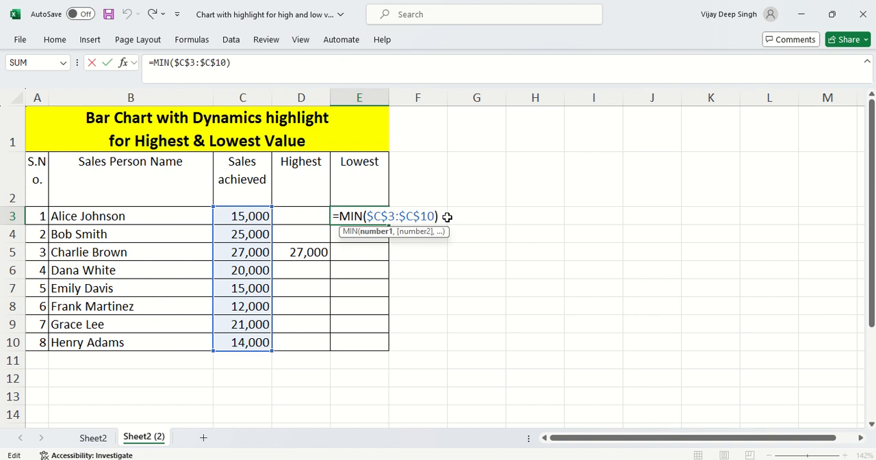
text(IF(C3)
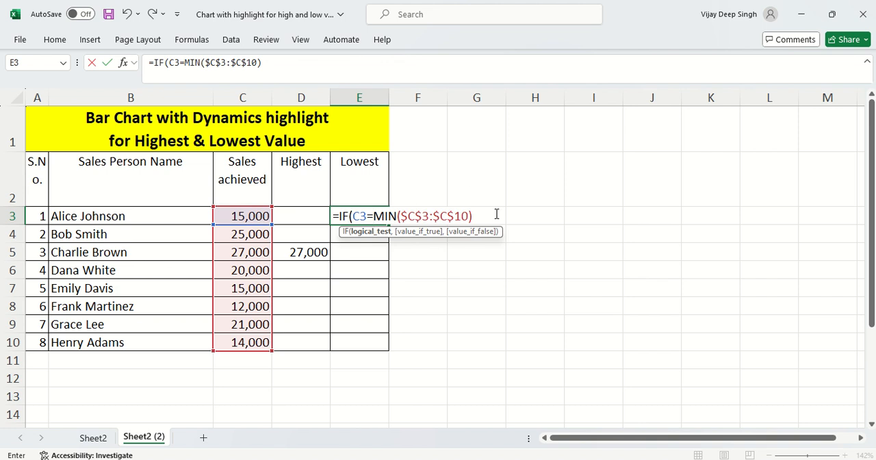
text(,C3,)
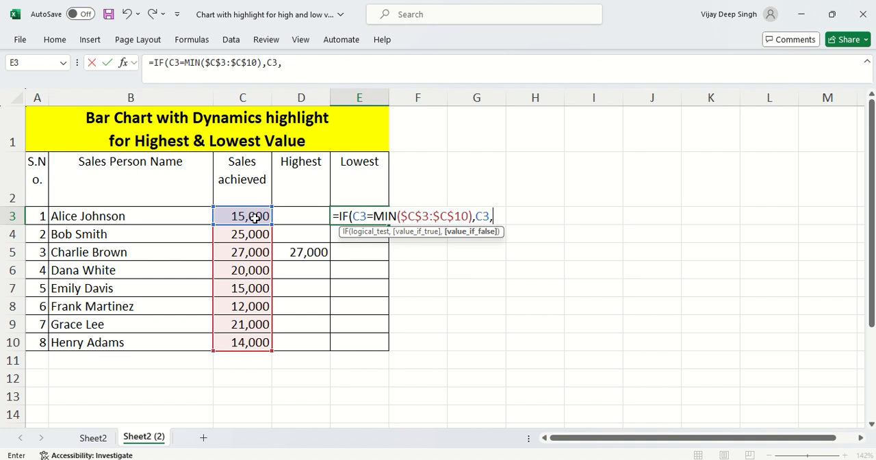
text(")
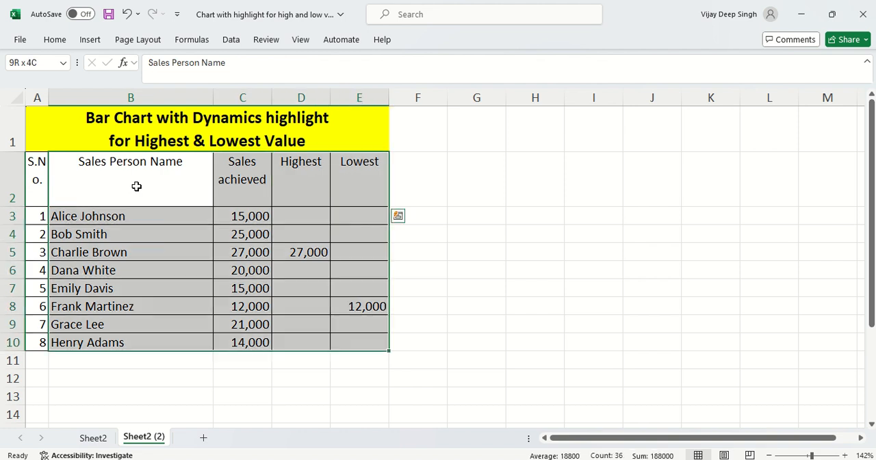
Insert the second recommended Clustered Column chart for B2:E10 beside the table
click(89, 39)
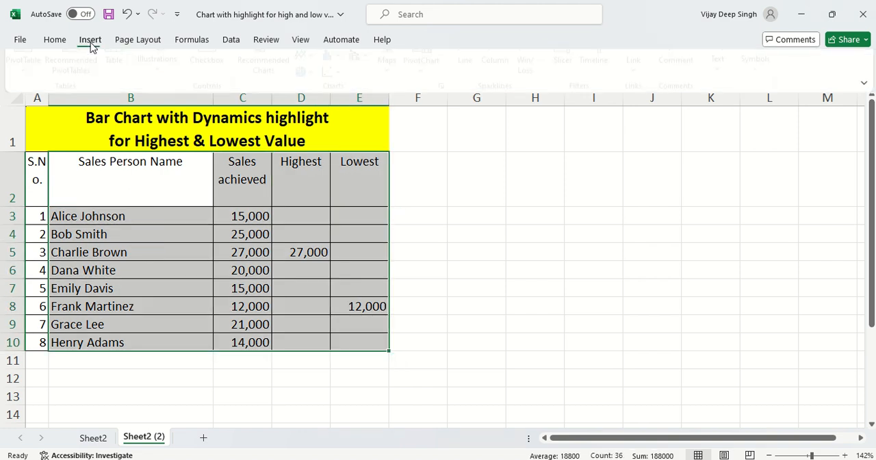
click(90, 39)
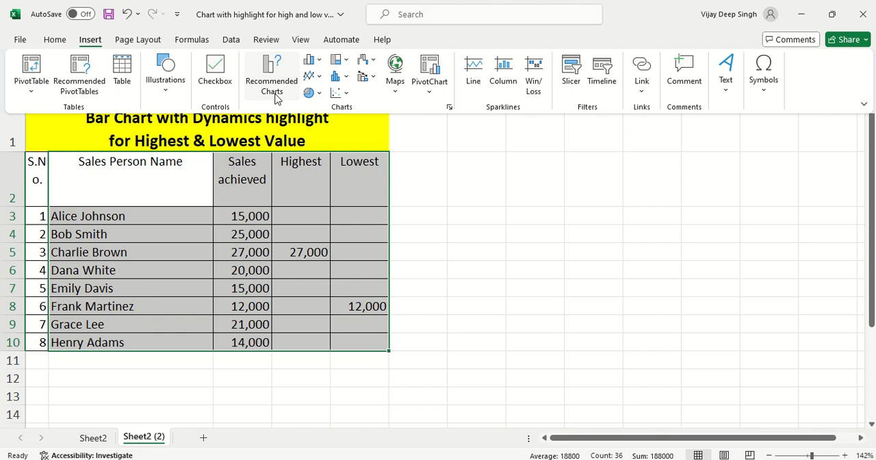
click(271, 75)
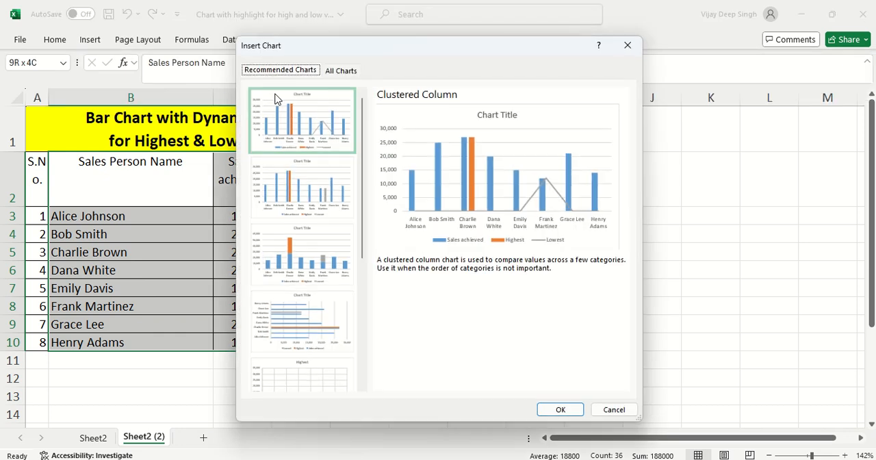
click(302, 188)
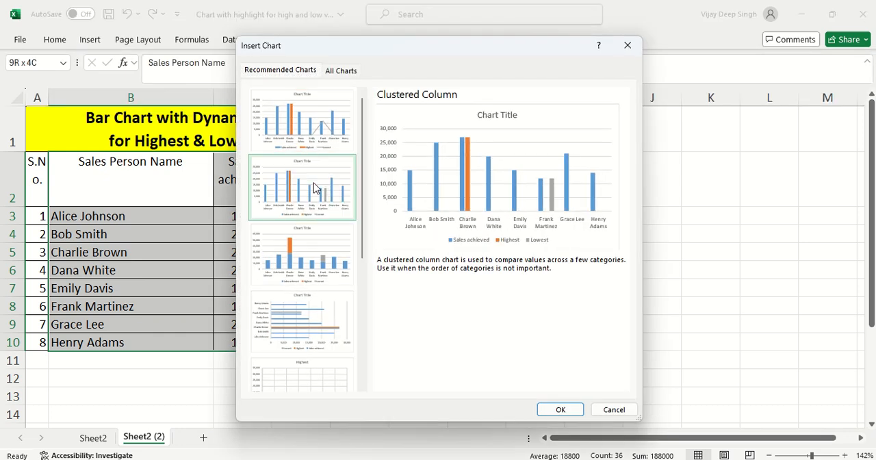
mouse_move(561, 410)
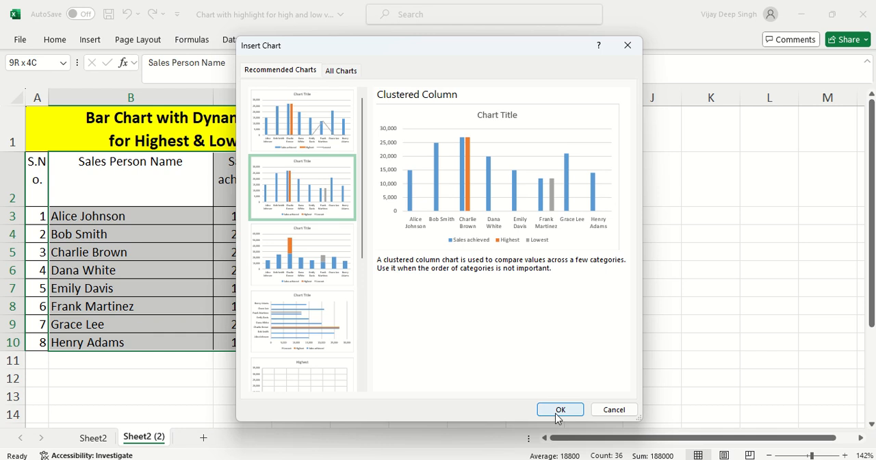
click(560, 409)
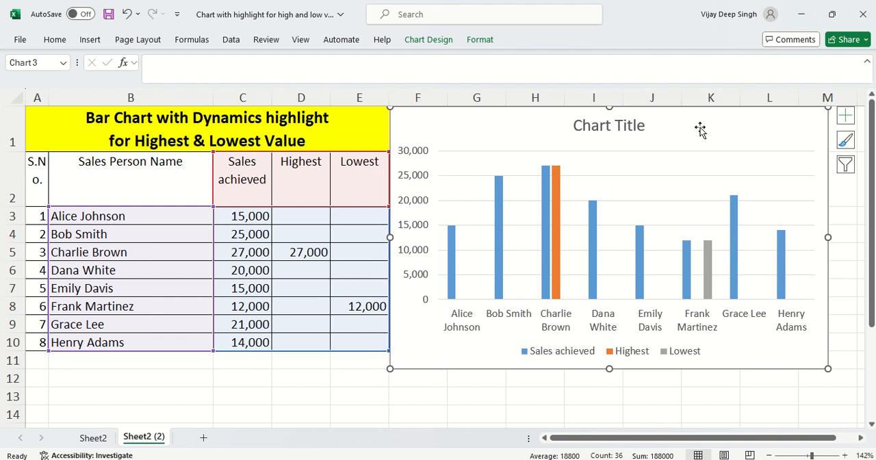
mouse_move(459, 275)
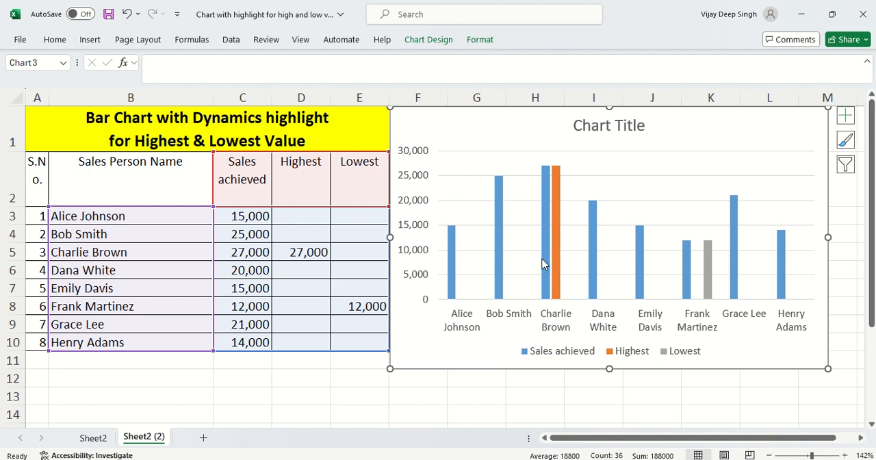
mouse_move(675, 269)
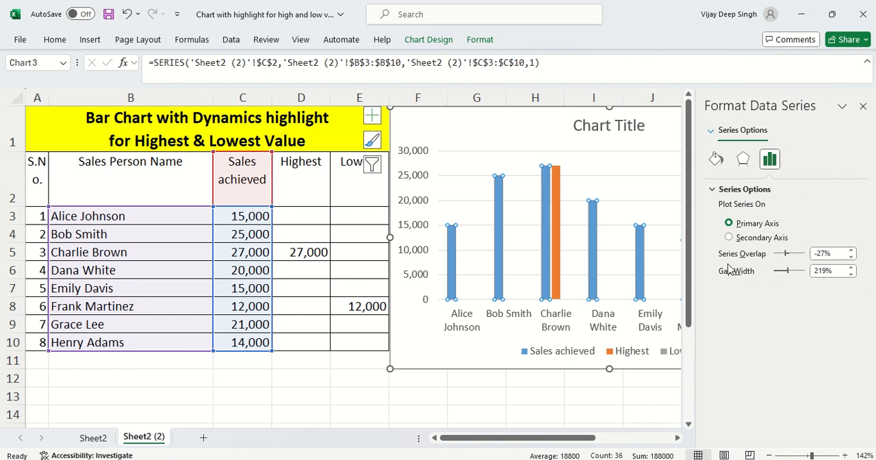
mouse_move(784, 267)
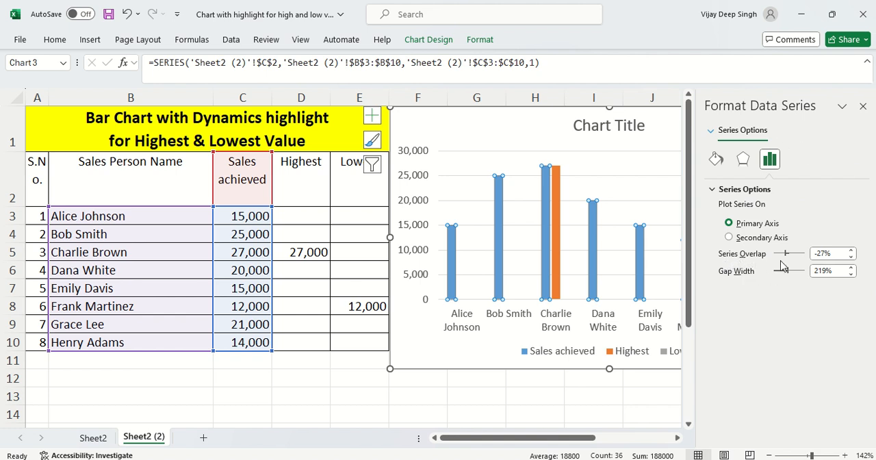
Set the Series Overlap to 100% and close the Format Data Series pane
drag(781, 253, 795, 253)
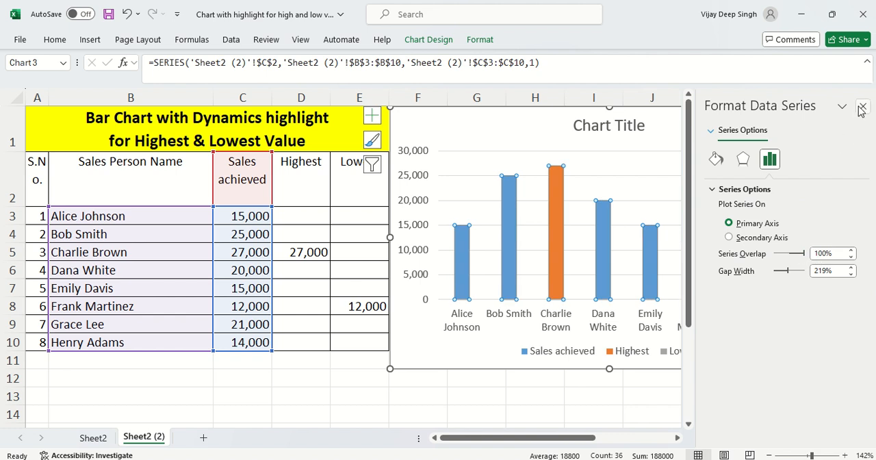
click(863, 109)
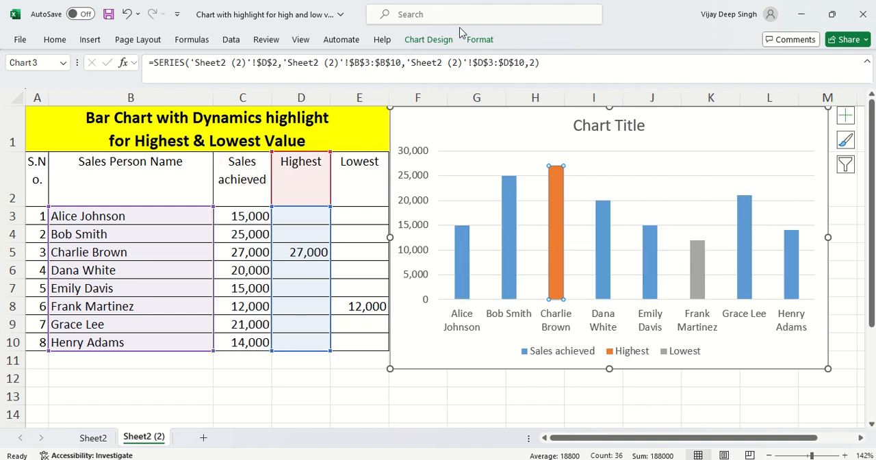
Use Shape Fill to make the Highest series green, Lowest red, and Sales achieved light grey
click(480, 39)
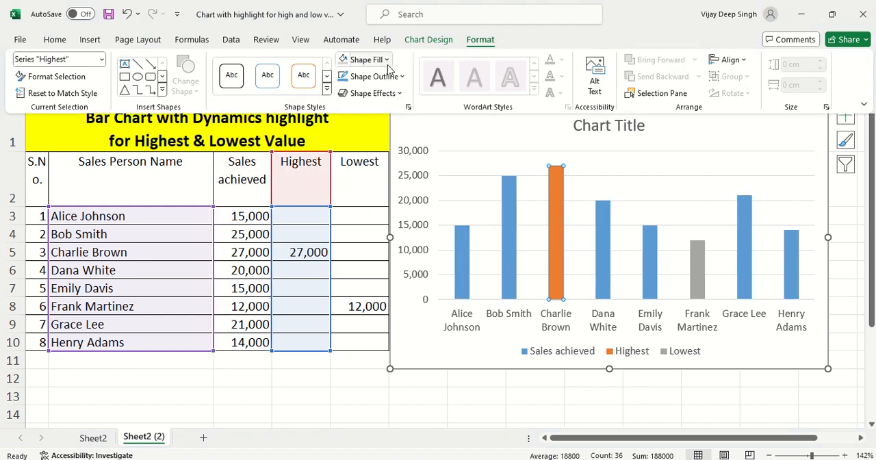
click(360, 60)
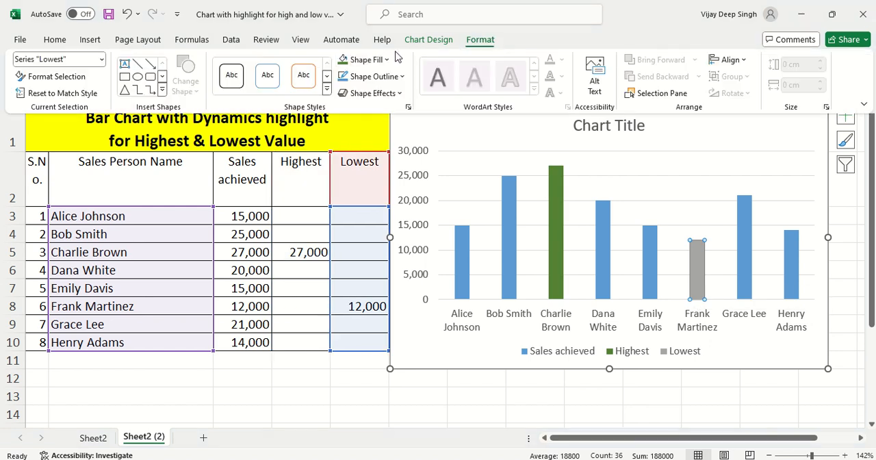
click(366, 60)
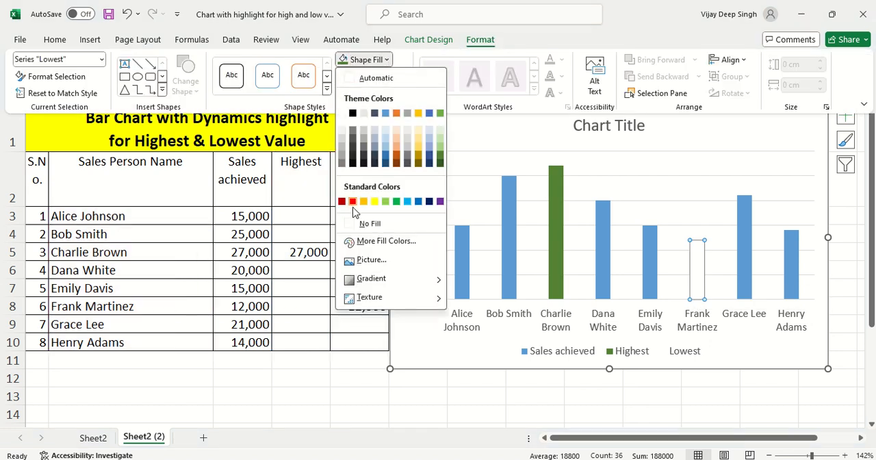
click(353, 200)
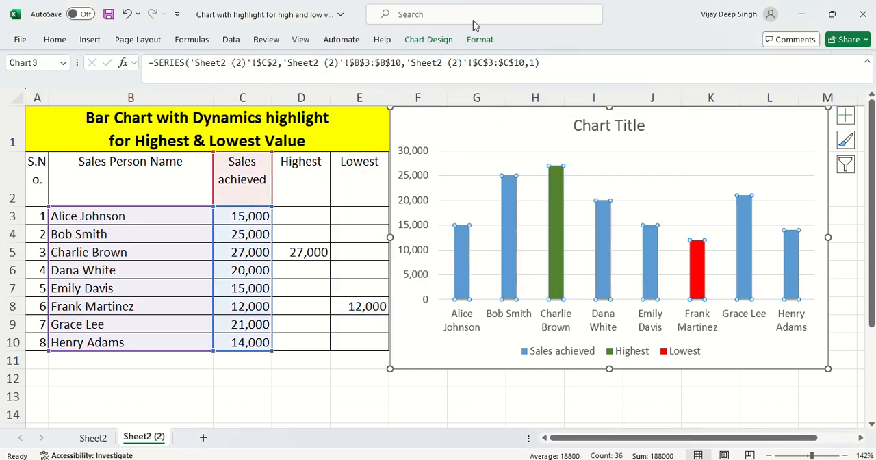
click(480, 39)
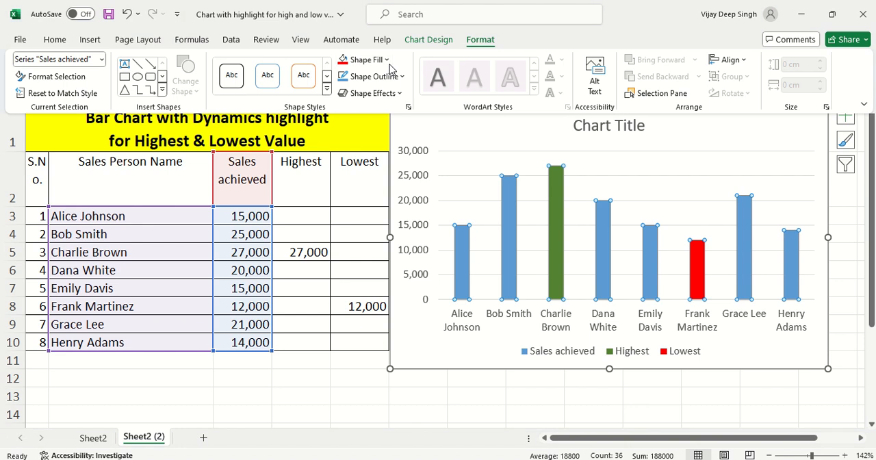
click(364, 59)
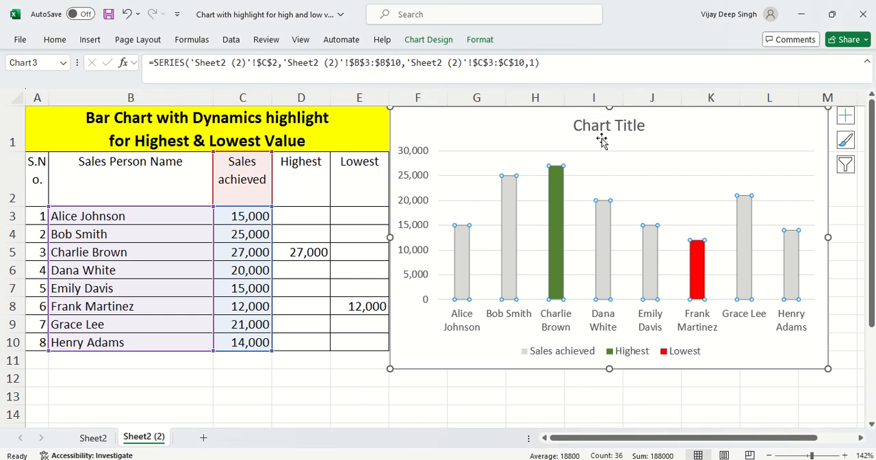
Replace the placeholder chart title with 'Sales achieved'
click(608, 125)
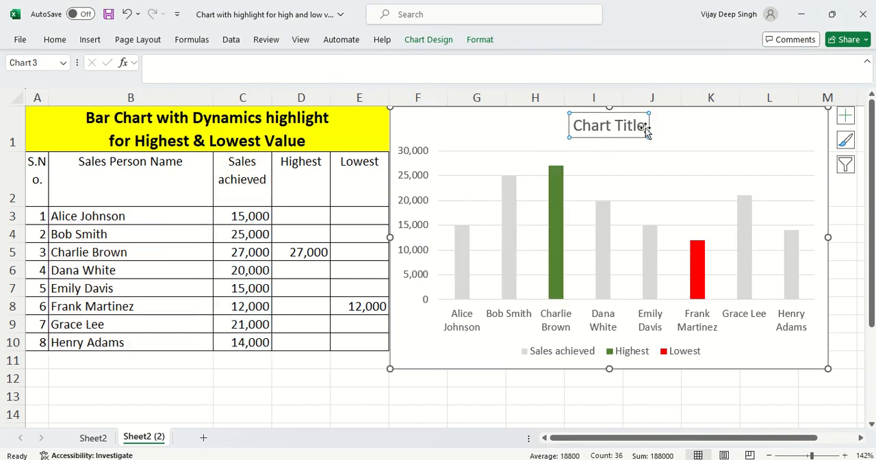
click(609, 125)
text(sAL)
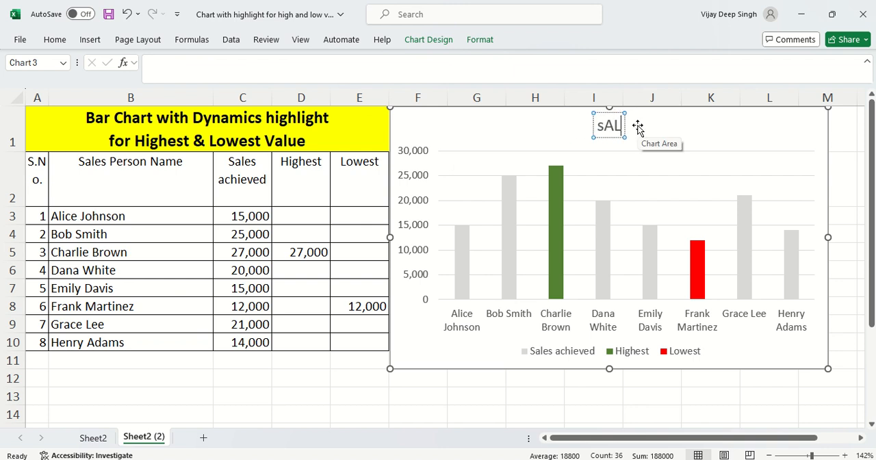
text(Sales achieved)
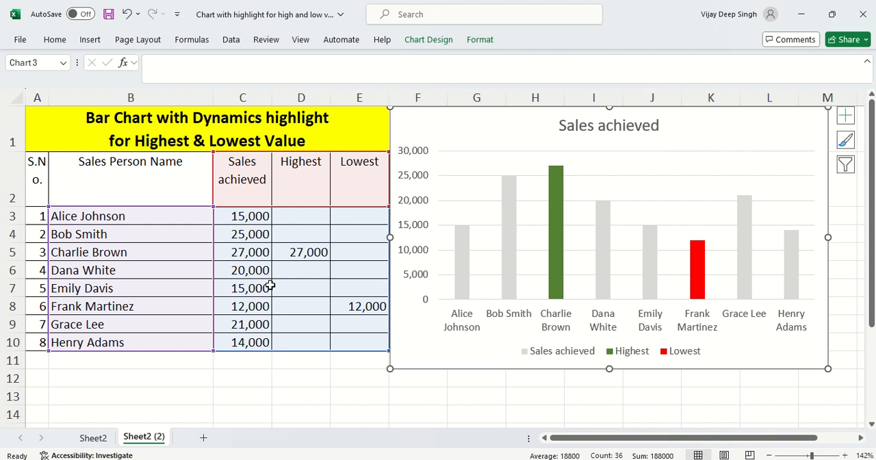
Change Dana White's sales to 28,000 and type 10000 for Alice Johnson
click(242, 269)
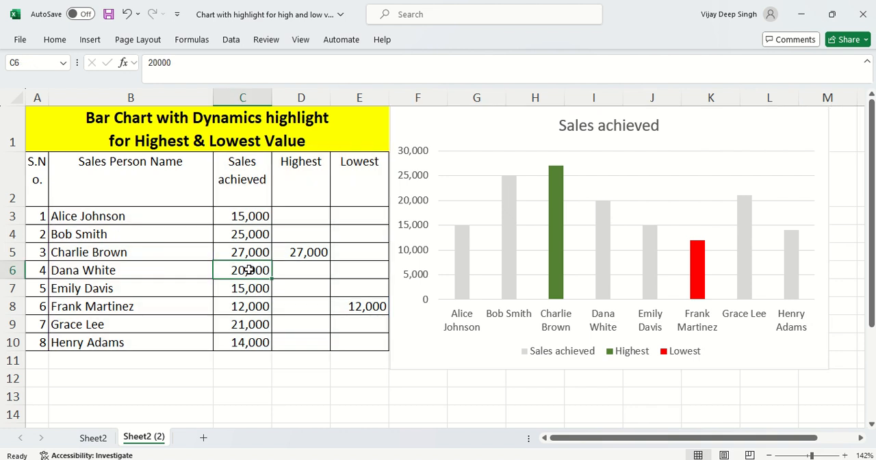
text(28)
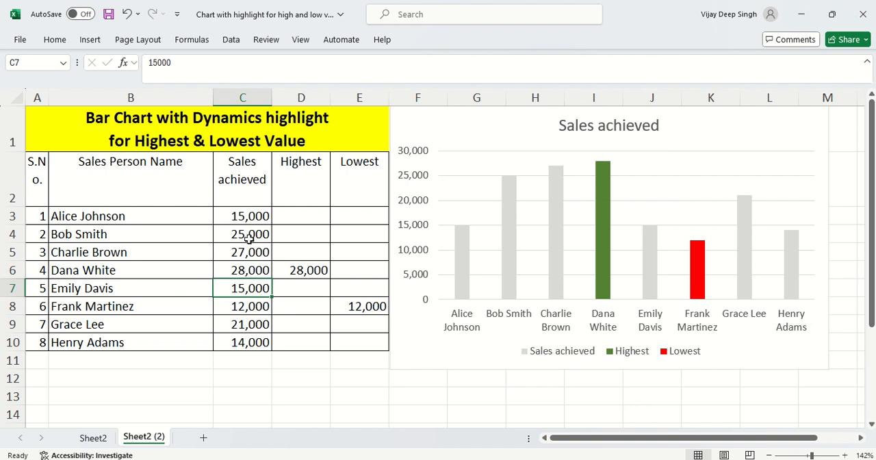
click(242, 216)
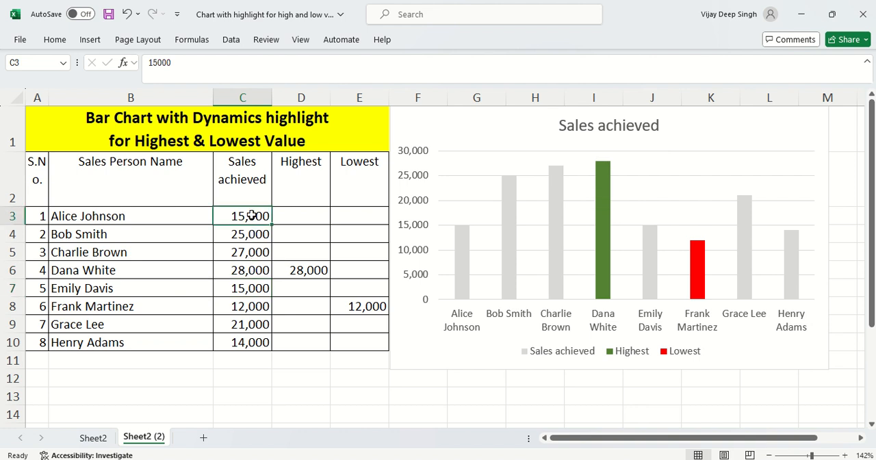
text(10000)
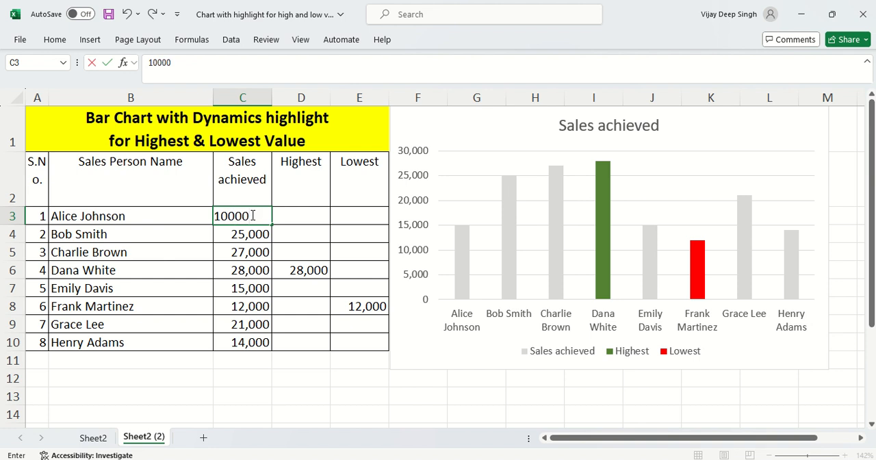